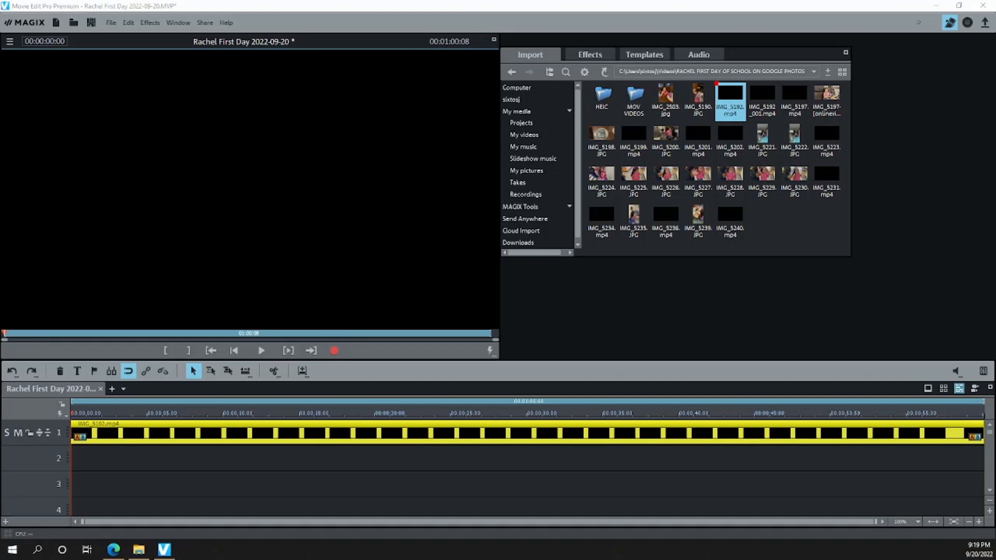
# Play the MAGIX timeline to check whether the video preview displays
pyautogui.click(260, 351)
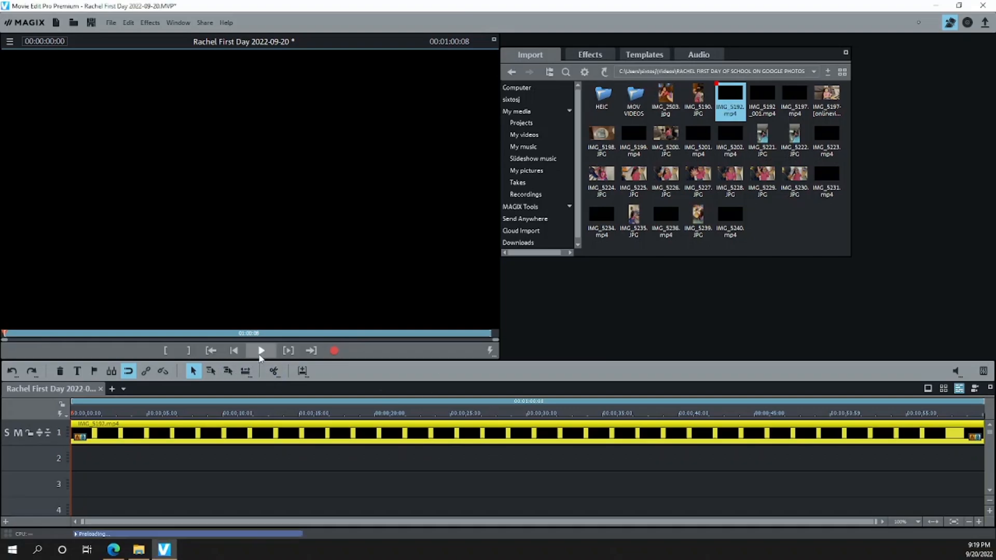
pyautogui.click(261, 351)
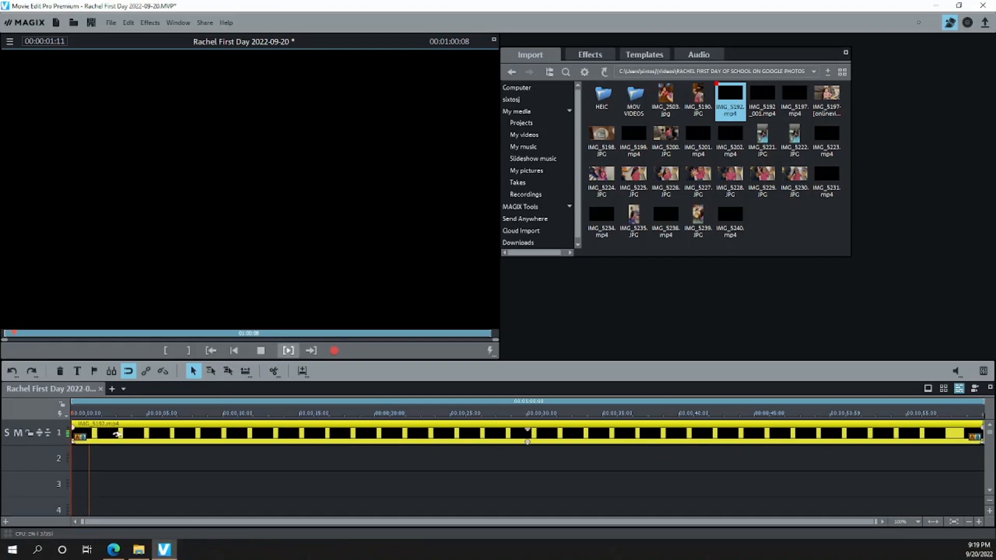
pyautogui.click(287, 350)
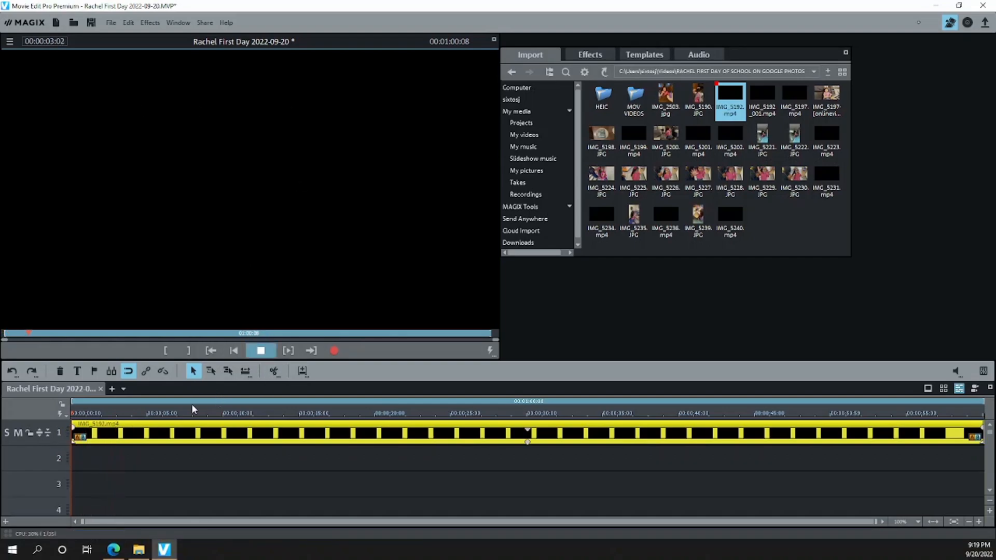
pyautogui.click(163, 372)
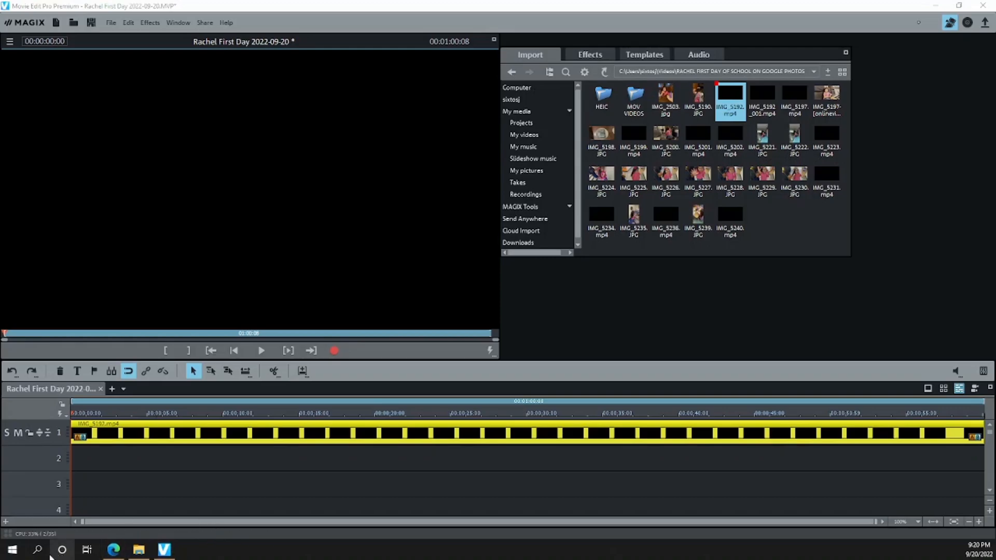
# In Device Manager, expand Display adapters showing the Dell Universal Dock D6000 and Intel HD Graphics 520
pyautogui.click(37, 550)
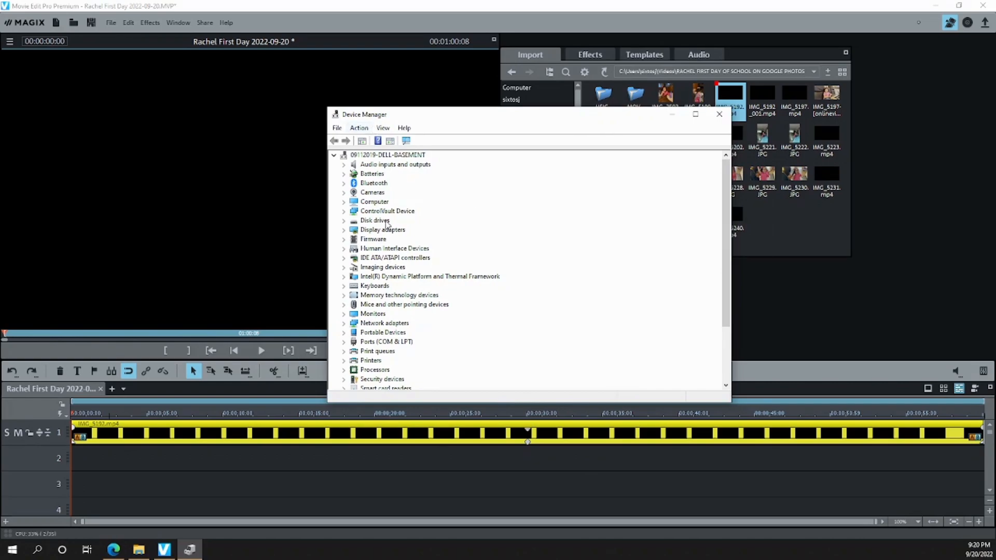
pyautogui.click(382, 229)
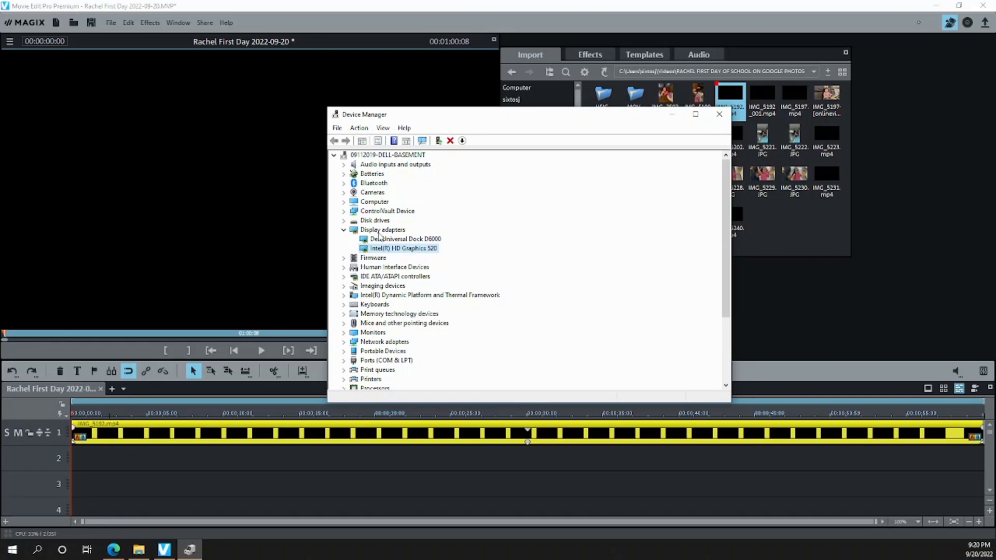
pyautogui.click(404, 239)
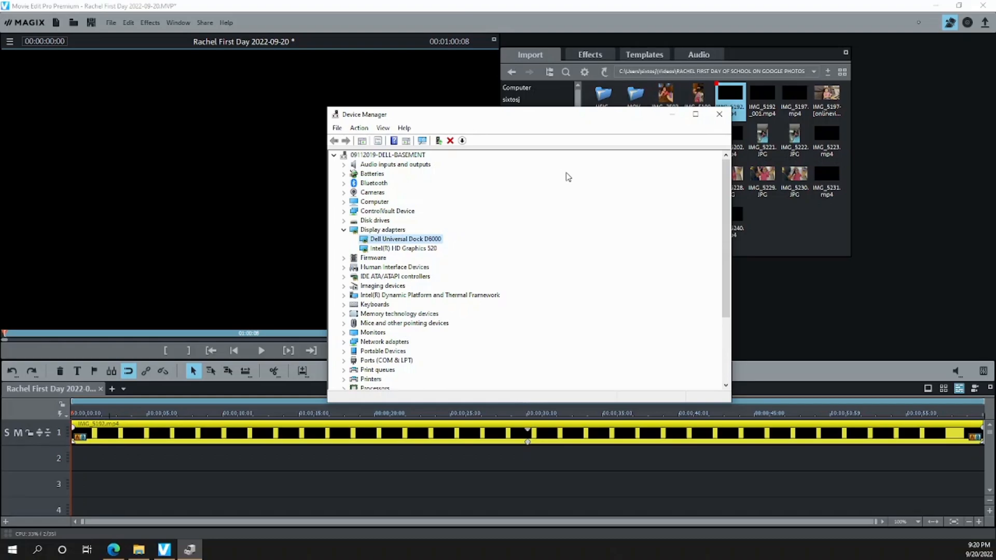
pyautogui.click(403, 248)
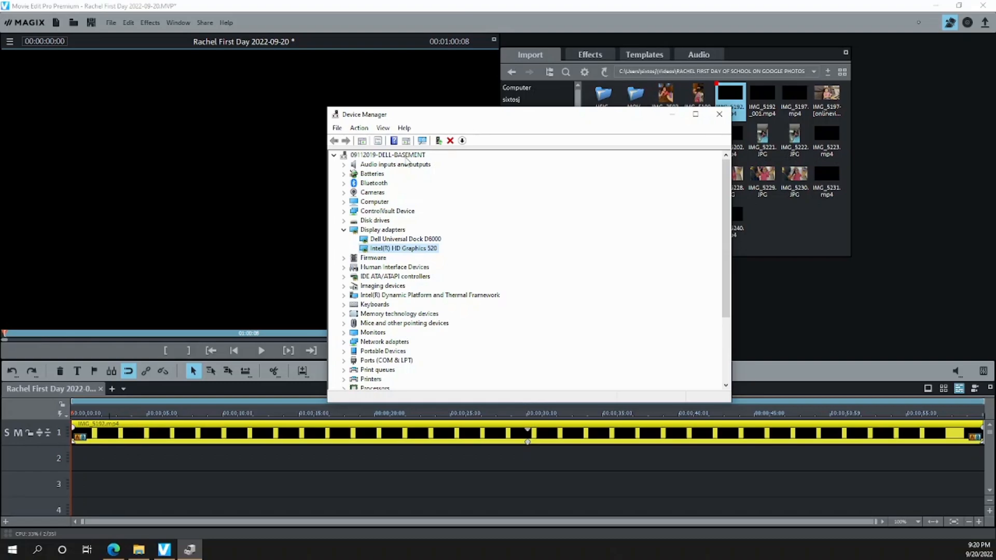
pyautogui.moveTo(430, 135)
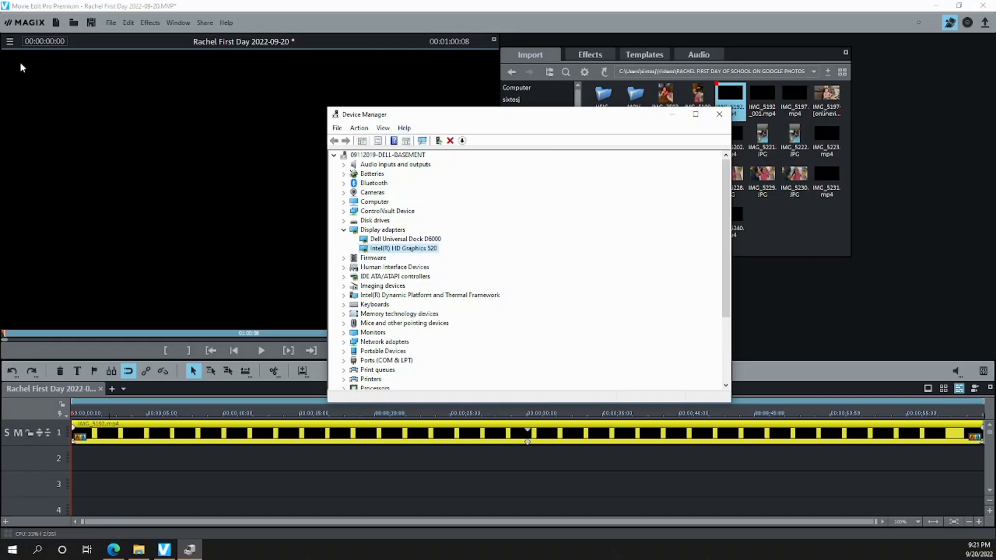
pyautogui.click(37, 550)
pyautogui.write('magix')
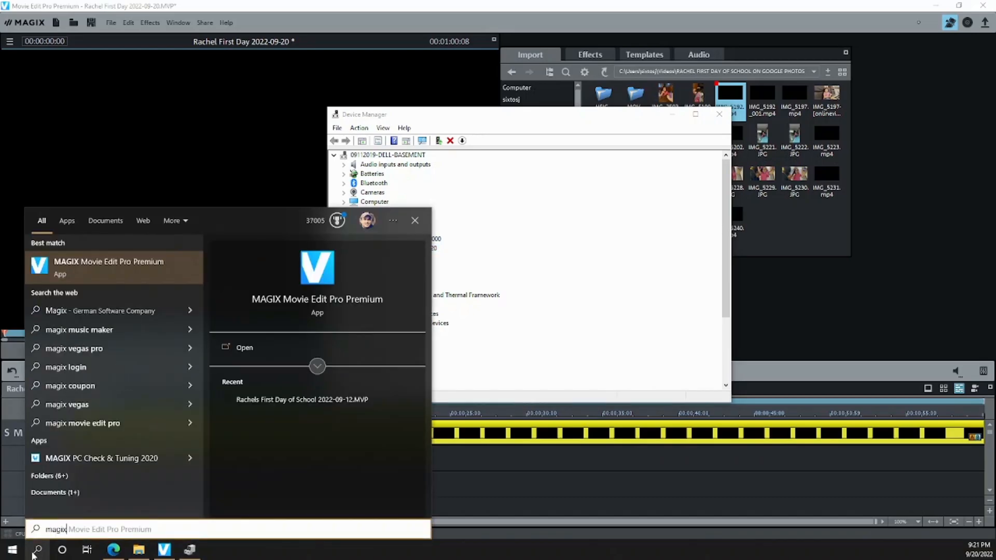
pyautogui.moveTo(109, 285)
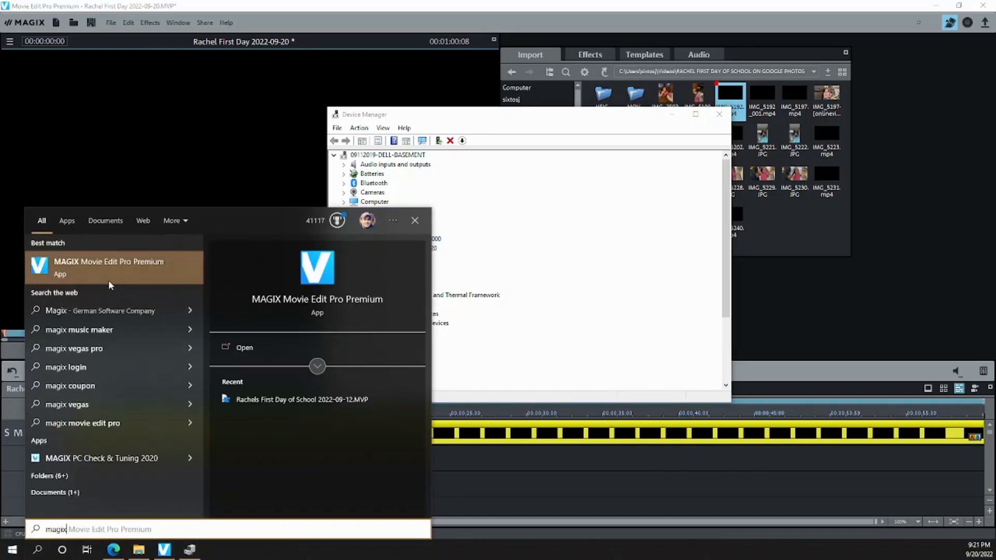
pyautogui.moveTo(157, 282)
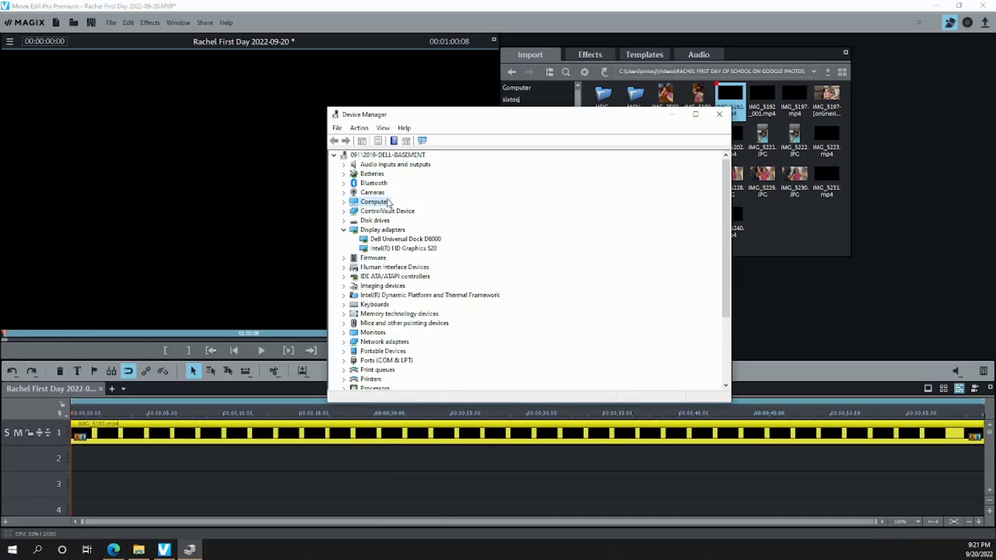
pyautogui.click(402, 248)
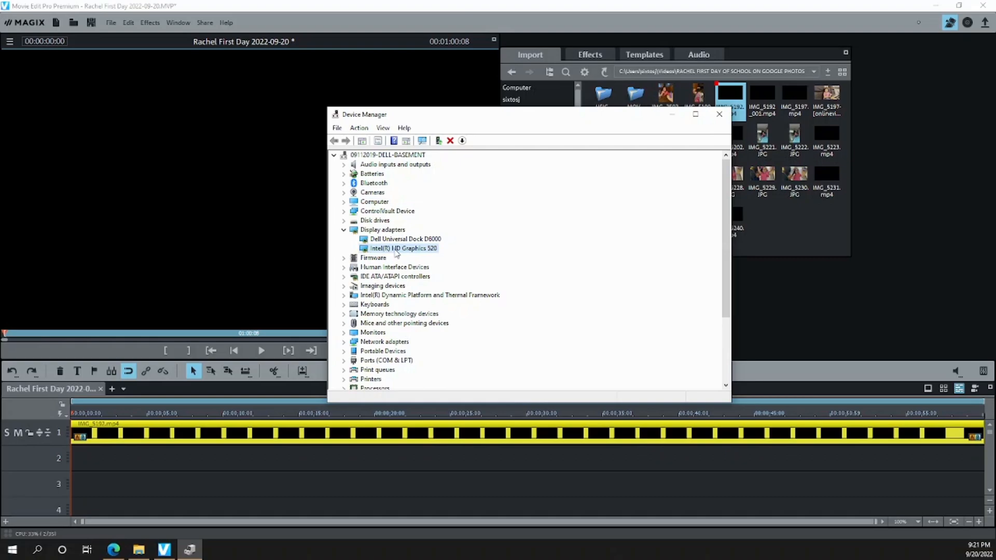
pyautogui.moveTo(395, 255)
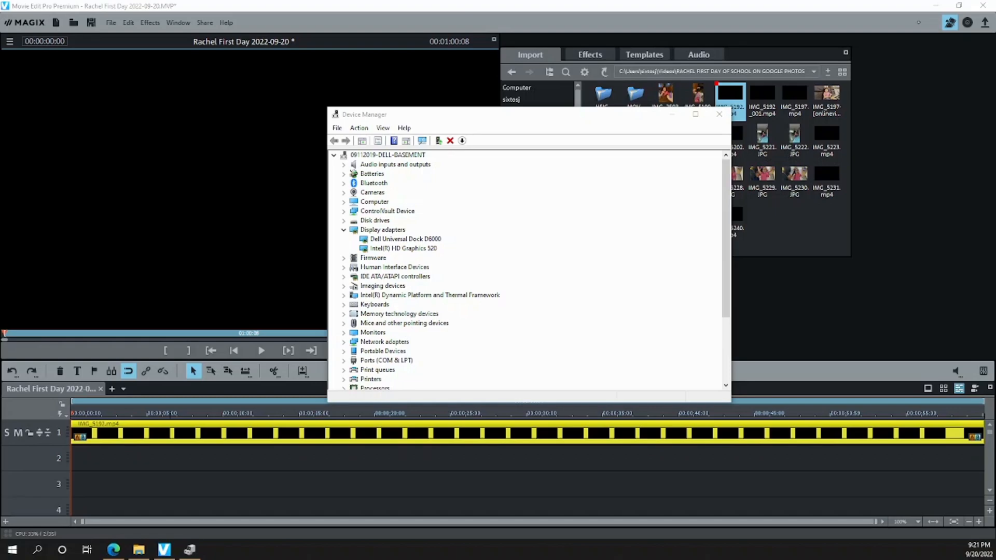
pyautogui.moveTo(401, 205)
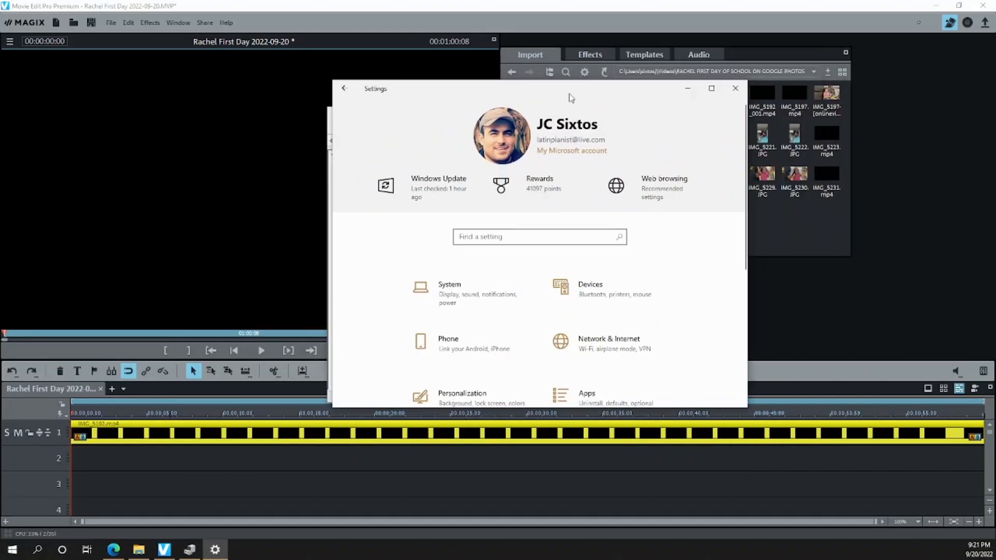
# Search Settings for 'display' and reach the Display page with scale and resolution options
pyautogui.write('ch')
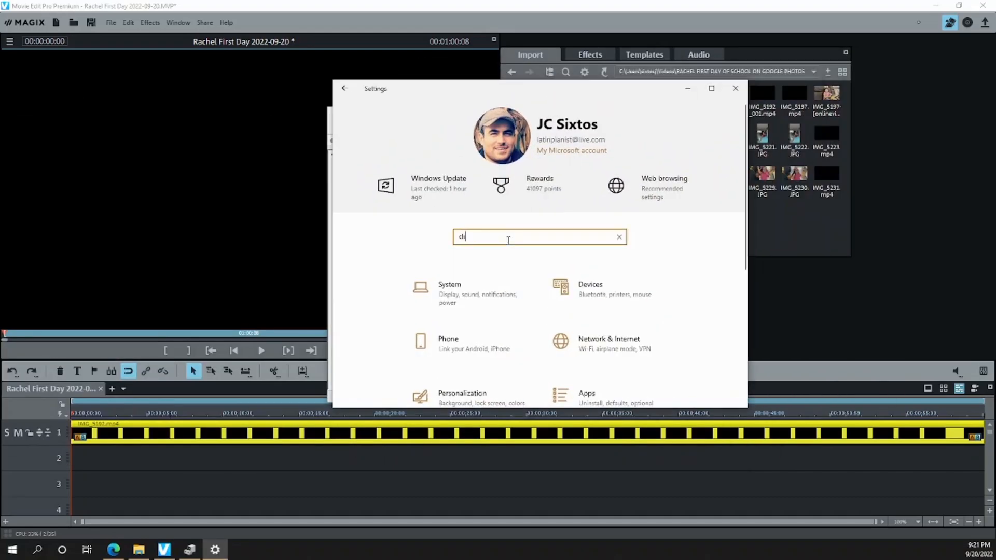
pyautogui.write('display')
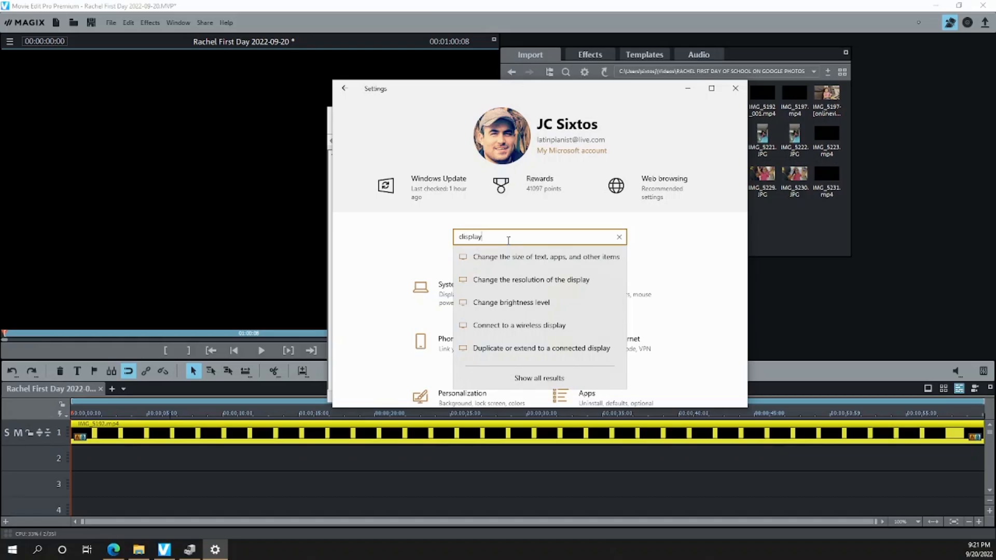
pyautogui.click(538, 378)
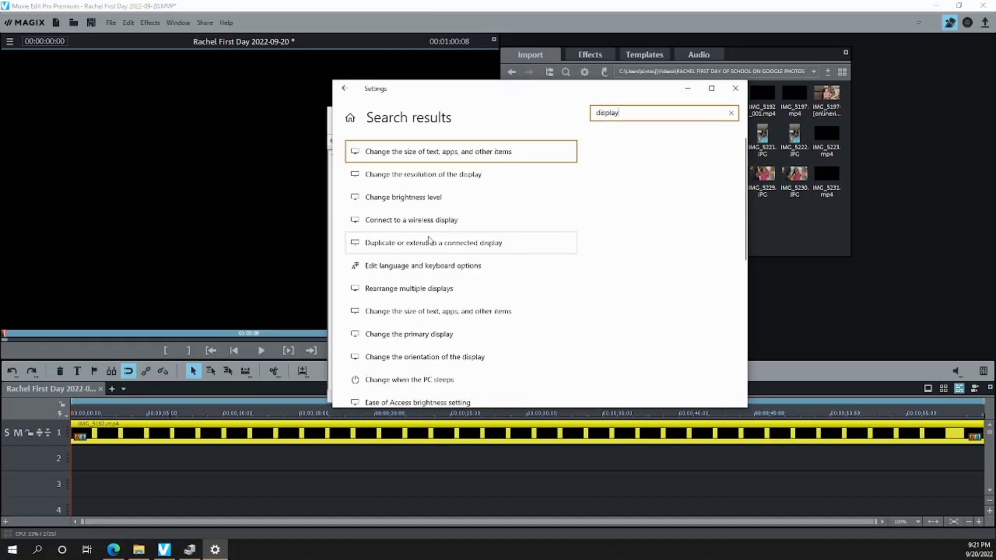
pyautogui.moveTo(454, 179)
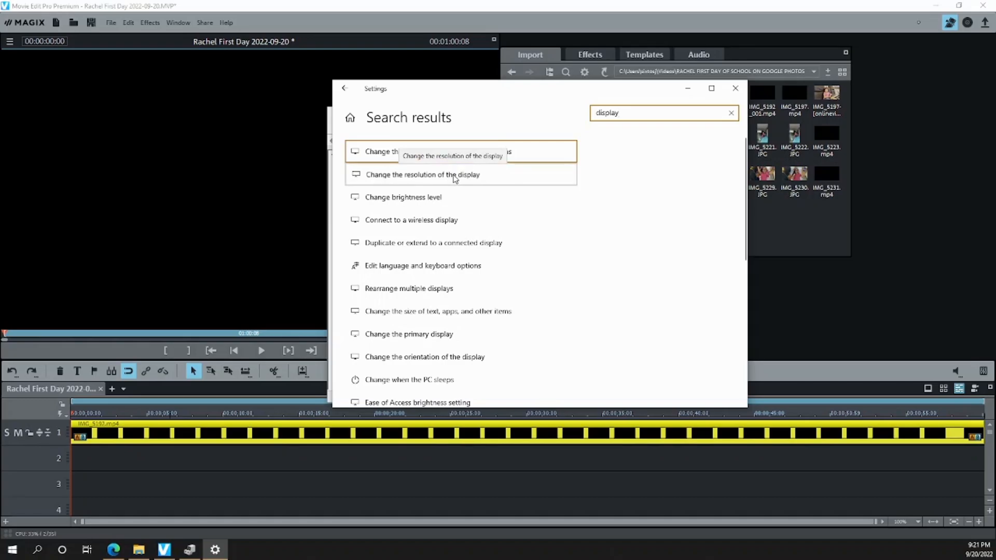
pyautogui.click(422, 175)
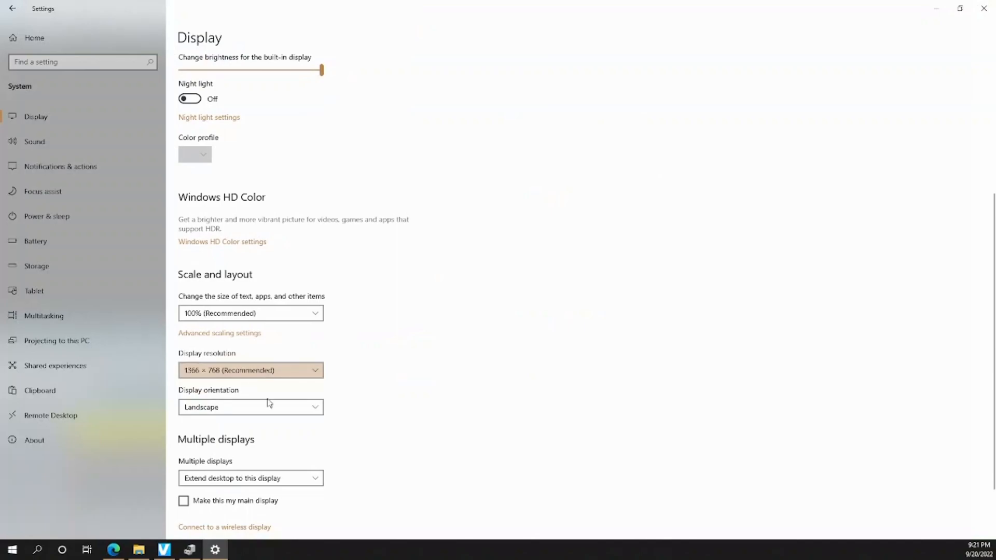
# On the Graphics settings page choose Desktop app and browse for an app to add
pyautogui.scroll(-3)
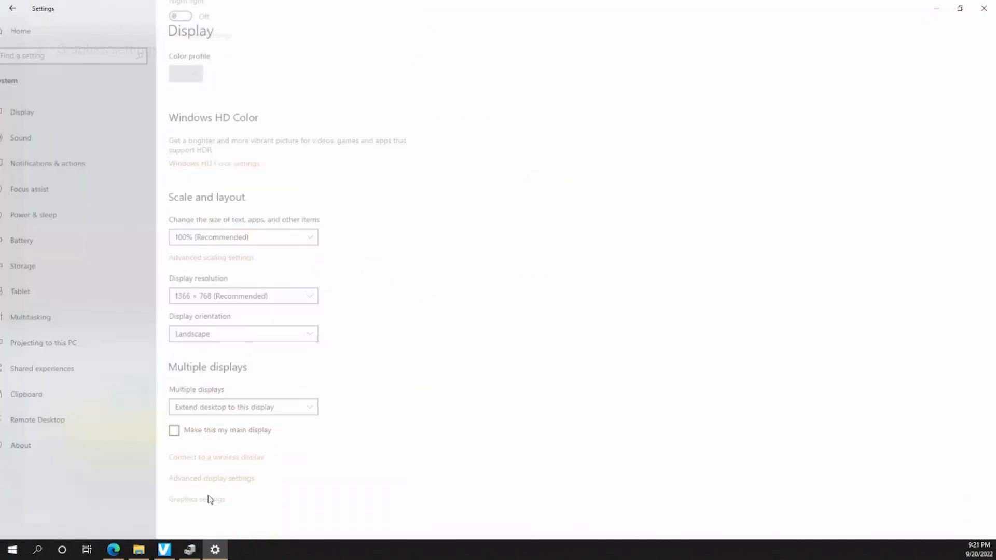
pyautogui.click(197, 499)
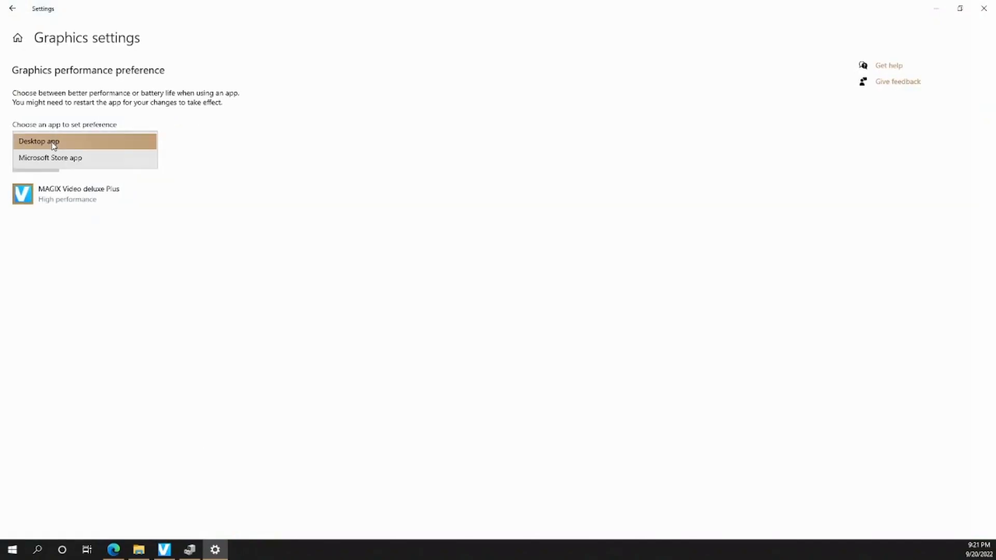
pyautogui.click(38, 140)
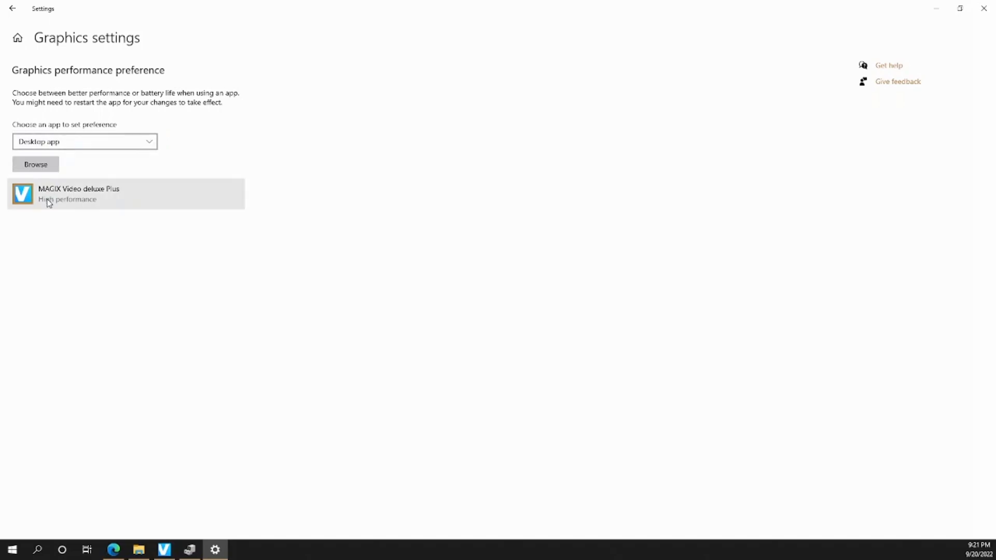
pyautogui.moveTo(134, 235)
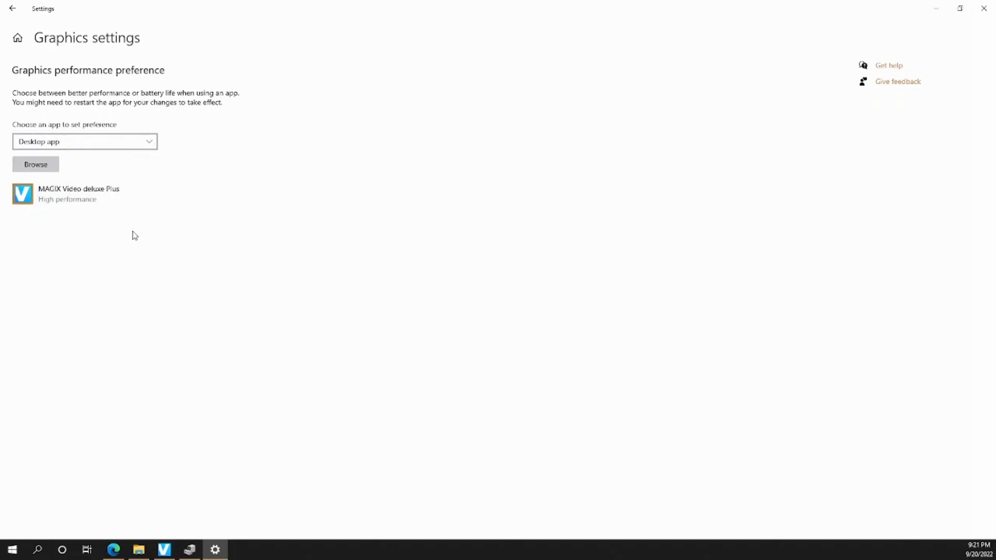
pyautogui.moveTo(115, 239)
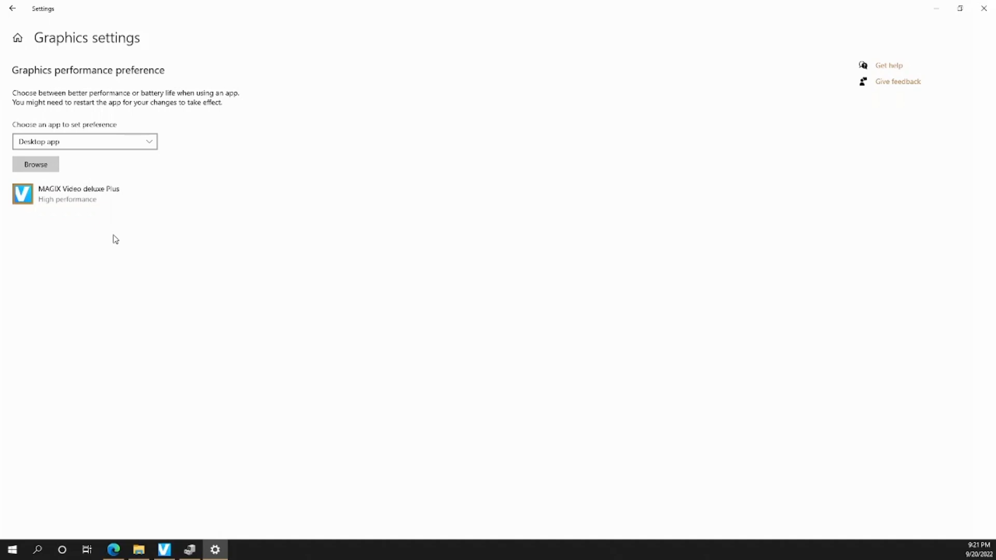
pyautogui.moveTo(59, 214)
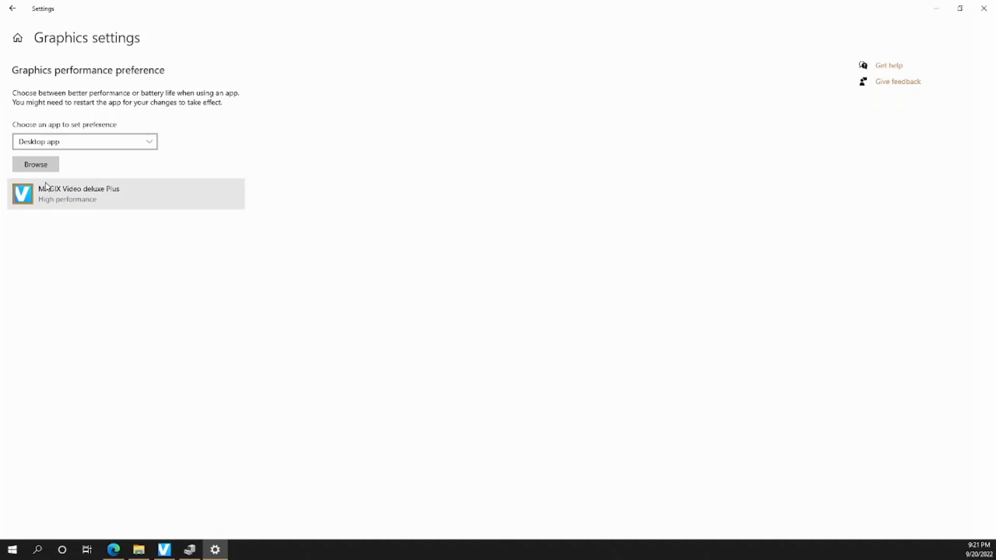
pyautogui.moveTo(45, 184)
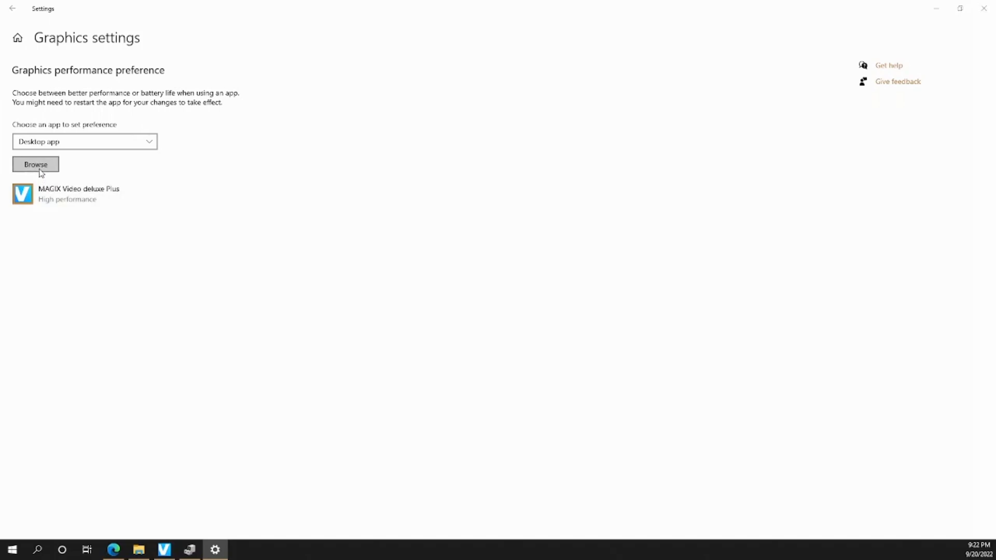
pyautogui.click(36, 165)
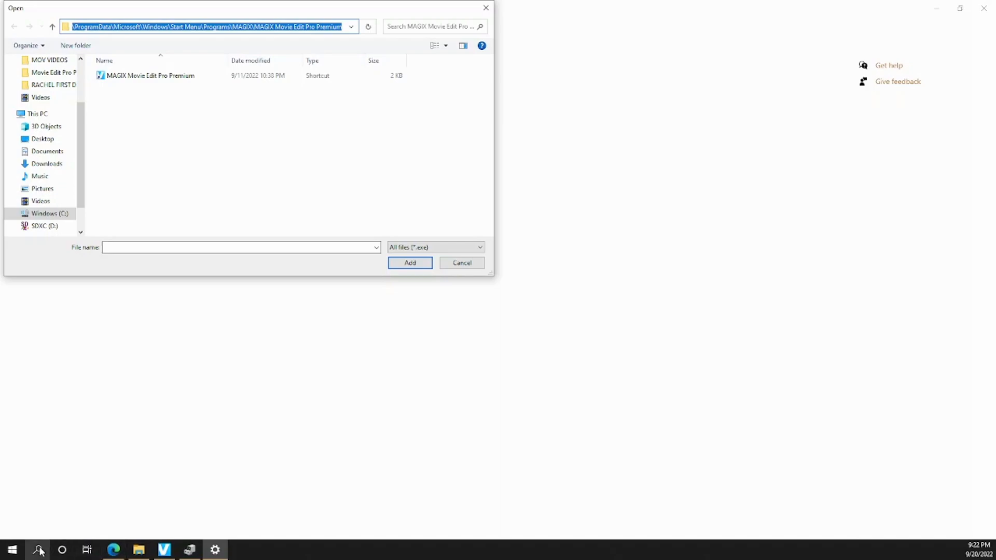
pyautogui.click(37, 549)
pyautogui.write('magix')
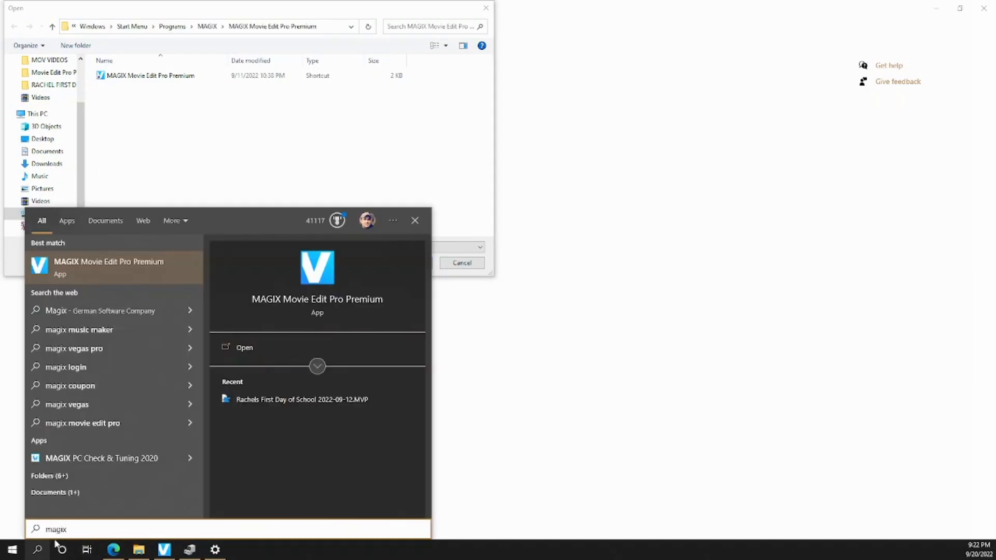
pyautogui.rightClick(108, 265)
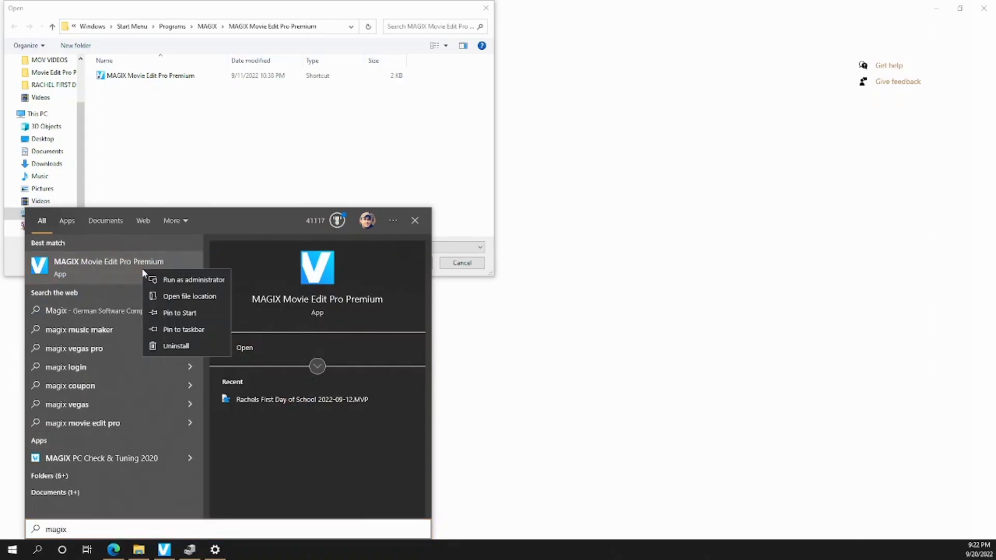
pyautogui.moveTo(189, 296)
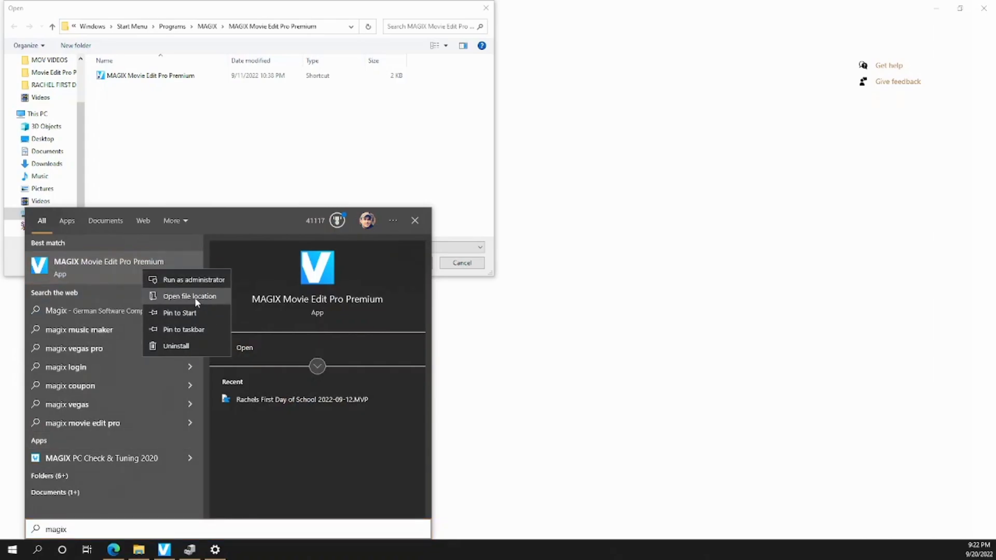
pyautogui.click(189, 296)
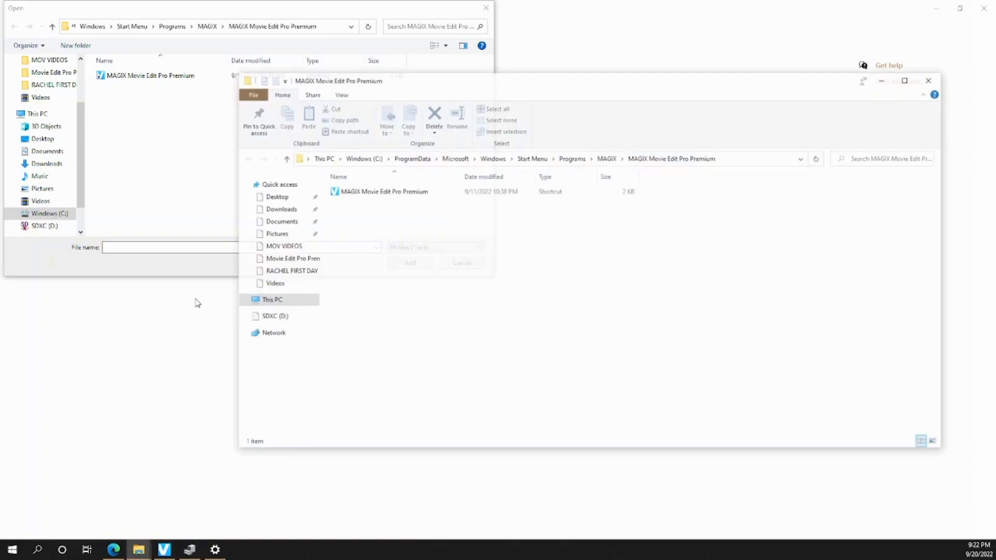
pyautogui.click(383, 191)
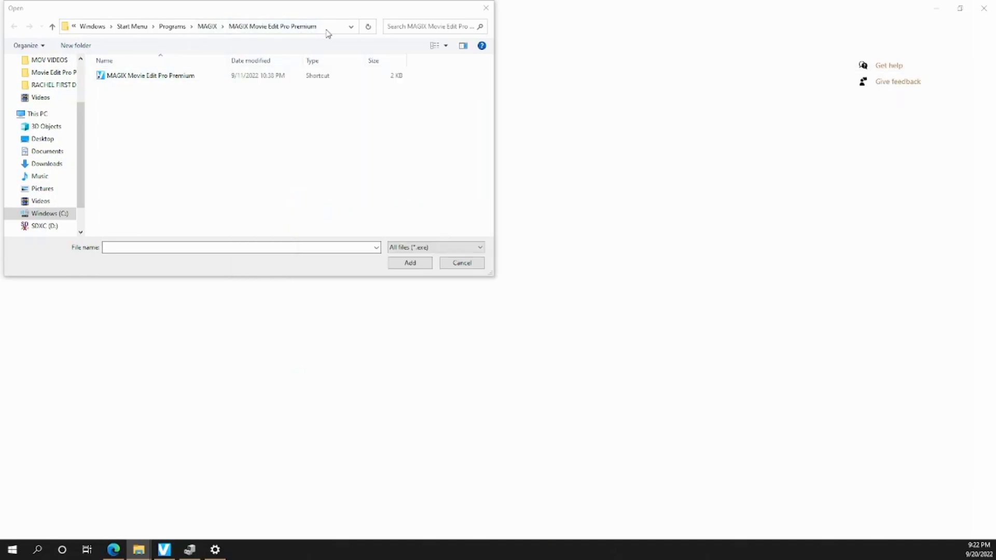
pyautogui.click(273, 26)
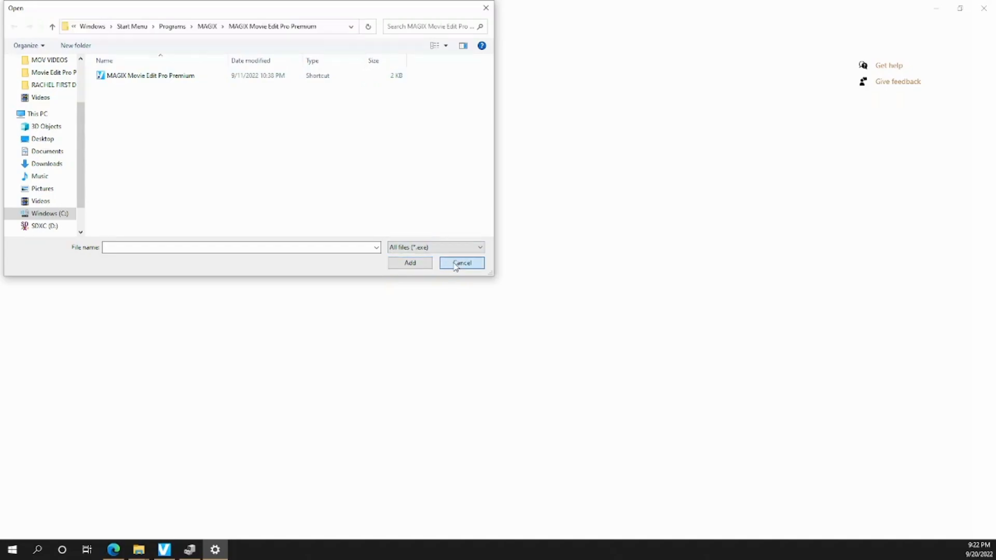
# Cancel the file picker and save High performance as the MAGIX Video deluxe Plus graphics preference
pyautogui.click(460, 262)
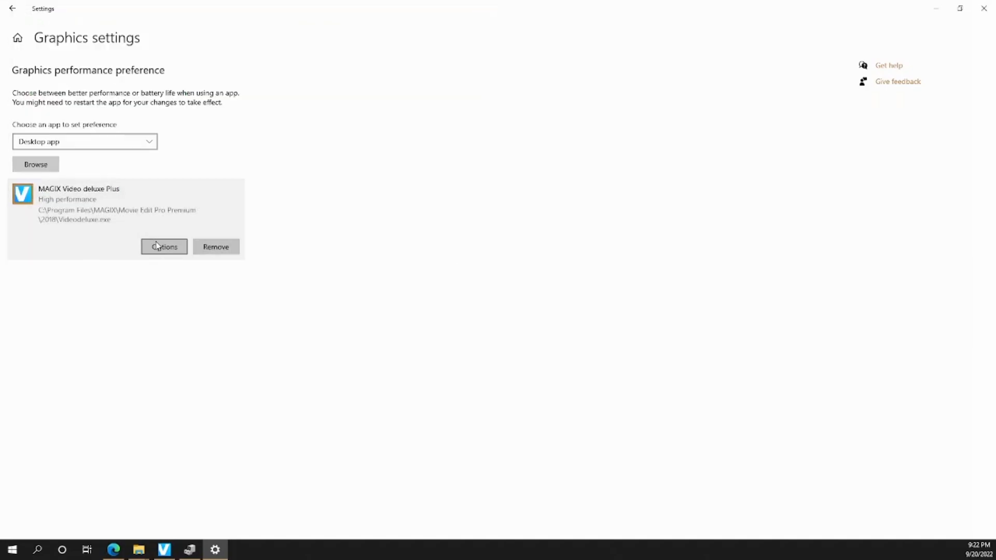
pyautogui.click(164, 247)
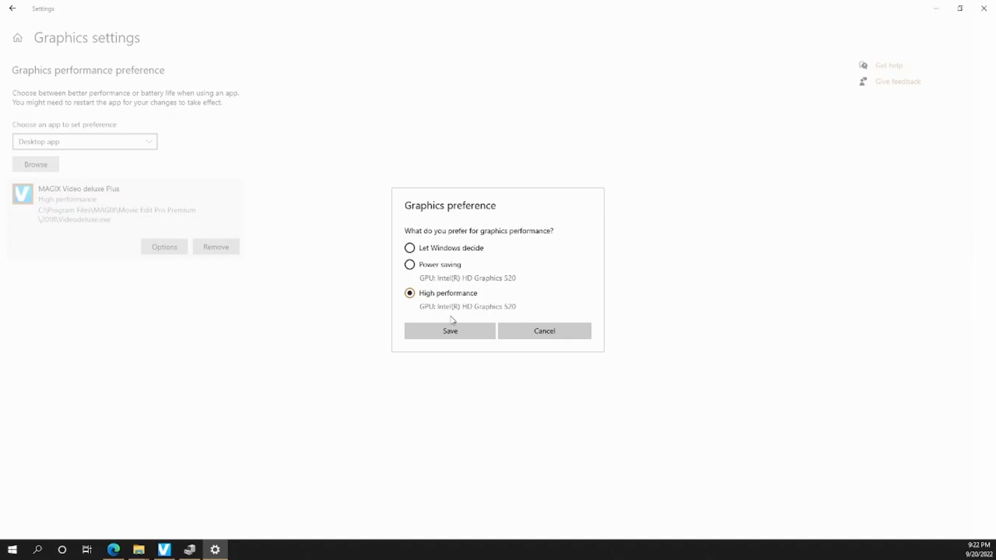
pyautogui.click(449, 330)
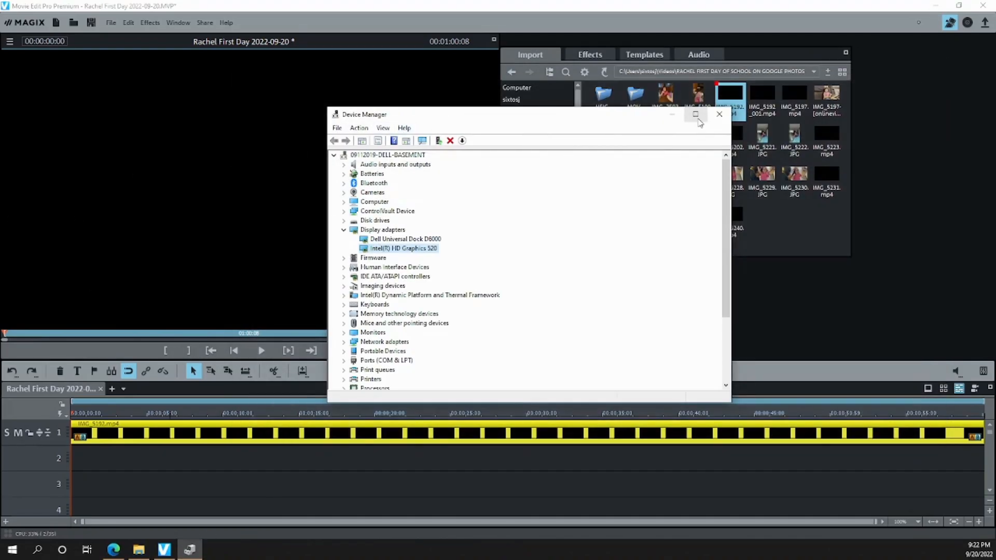
# Close Device Manager to return to the Graphics settings page
pyautogui.click(718, 114)
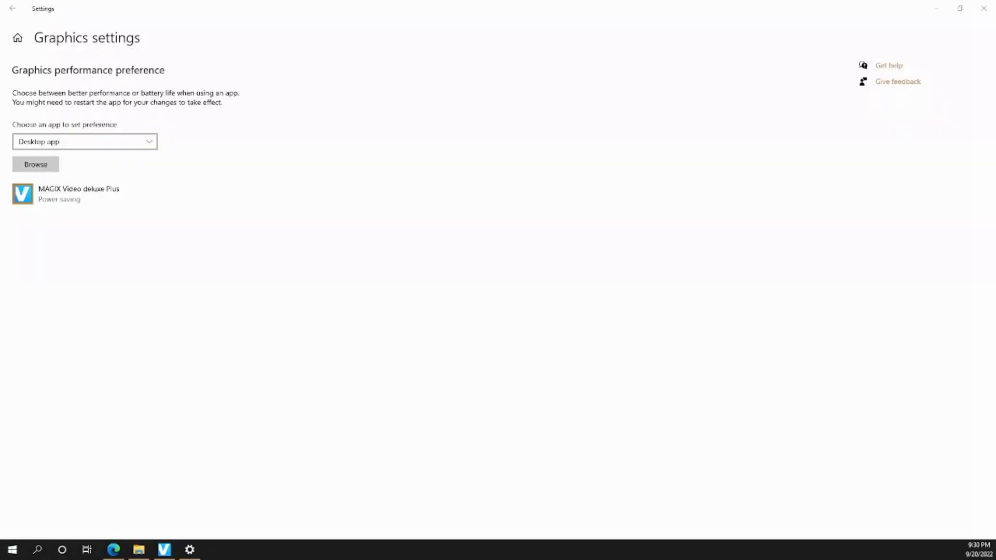
pyautogui.moveTo(94, 207)
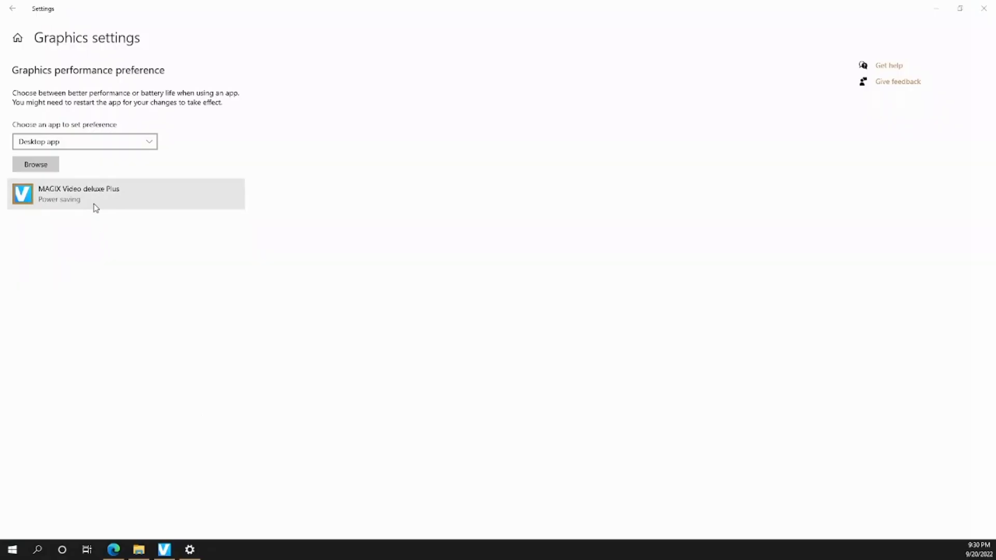
# Show the MAGIX Video deluxe Plus entry's graphics preference choices, currently power saving on Intel HD Graphics 520
pyautogui.click(95, 194)
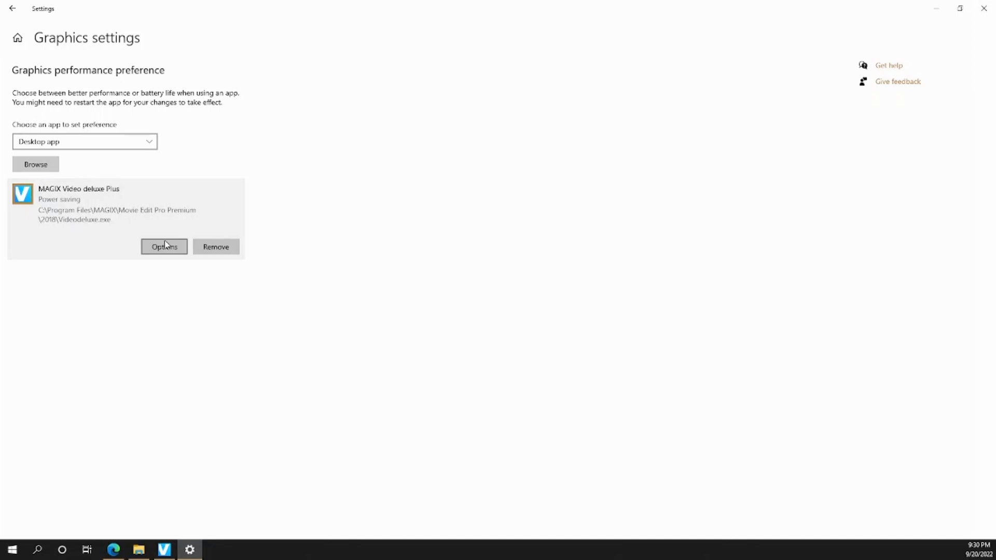
pyautogui.click(164, 246)
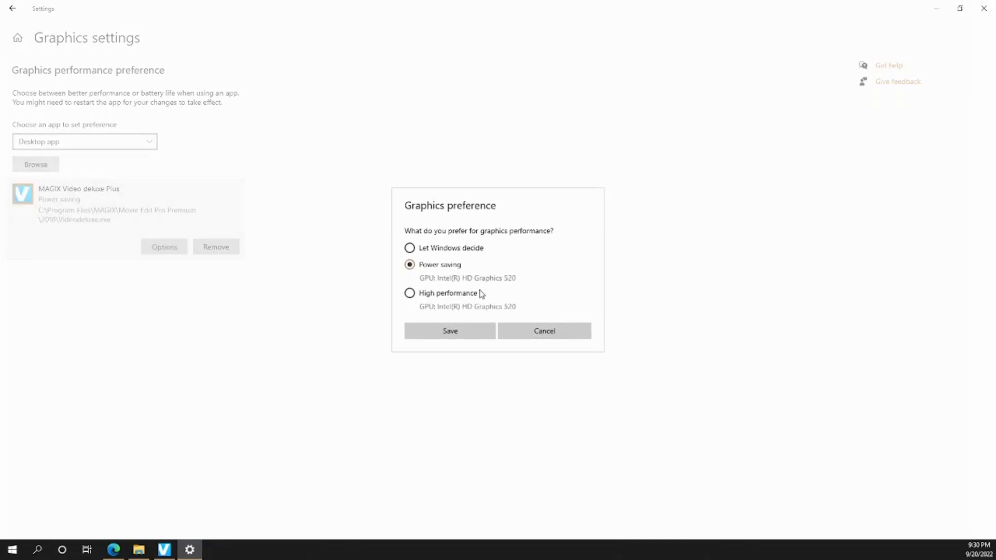
pyautogui.moveTo(443, 273)
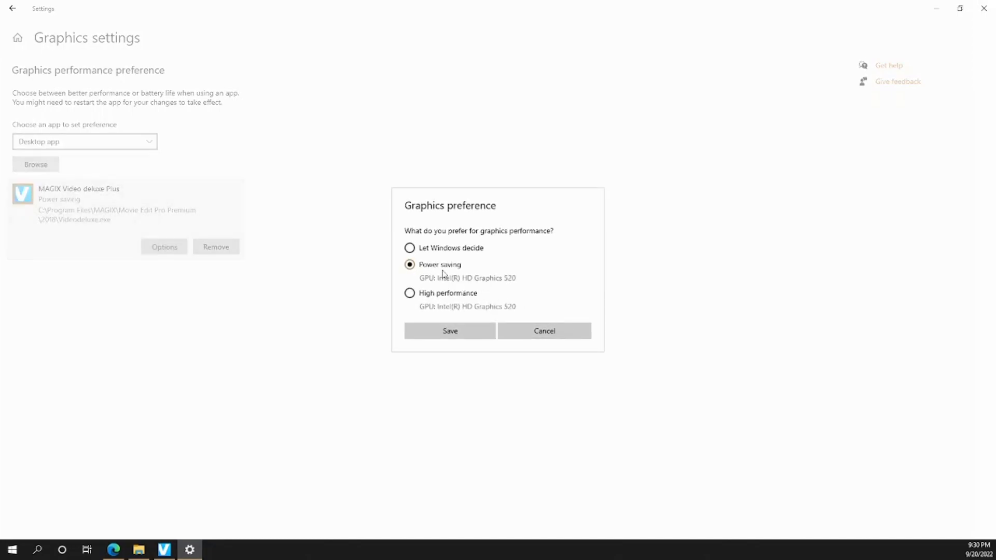
pyautogui.moveTo(485, 282)
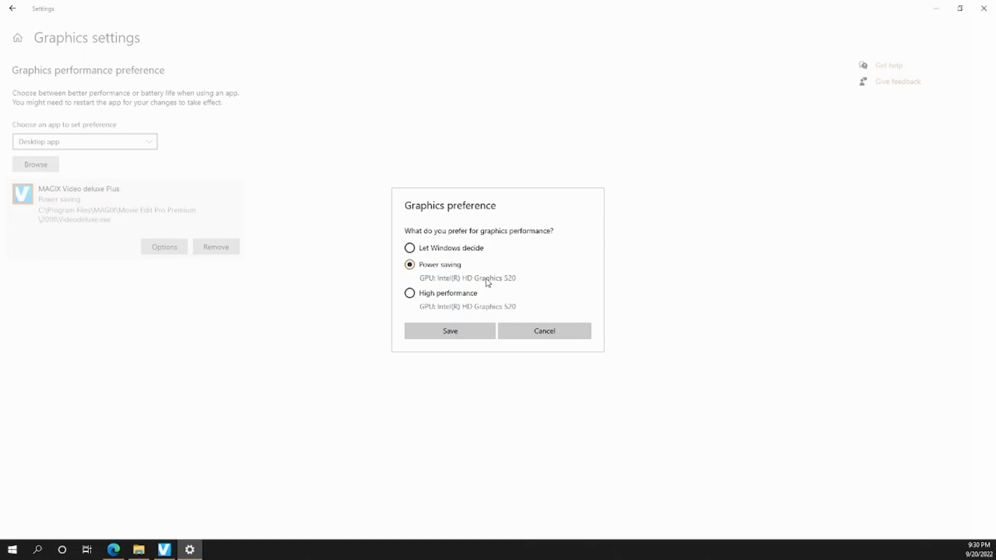
pyautogui.moveTo(455, 285)
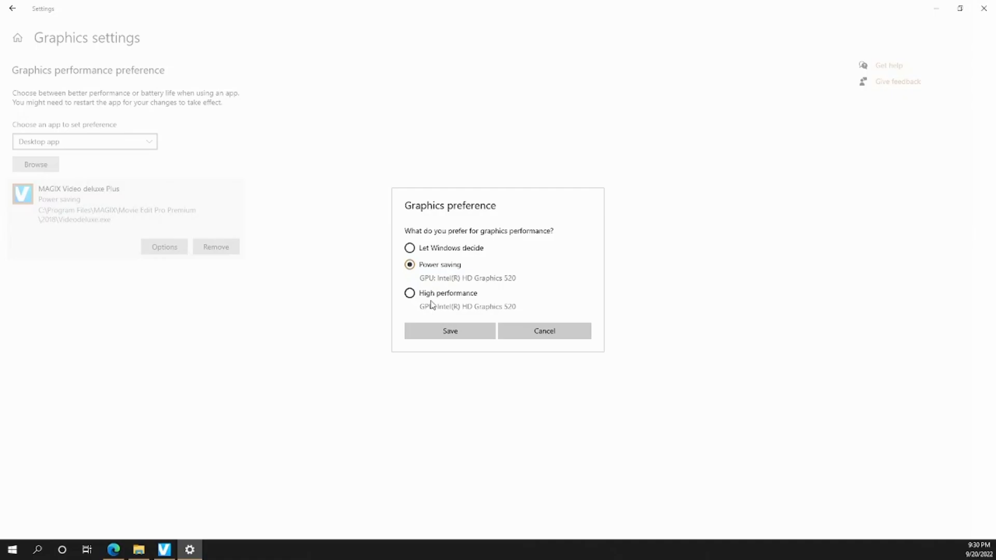
pyautogui.moveTo(442, 312)
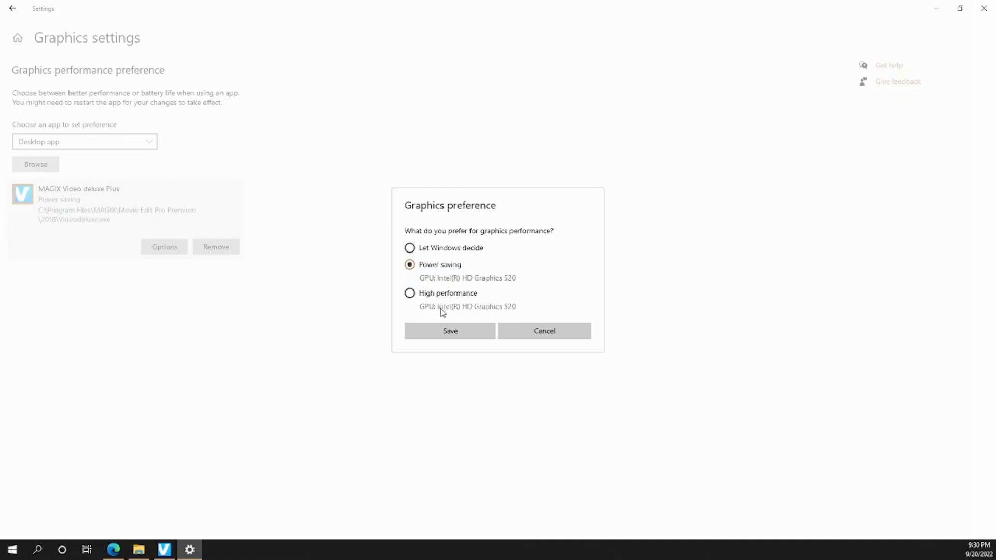
pyautogui.moveTo(480, 312)
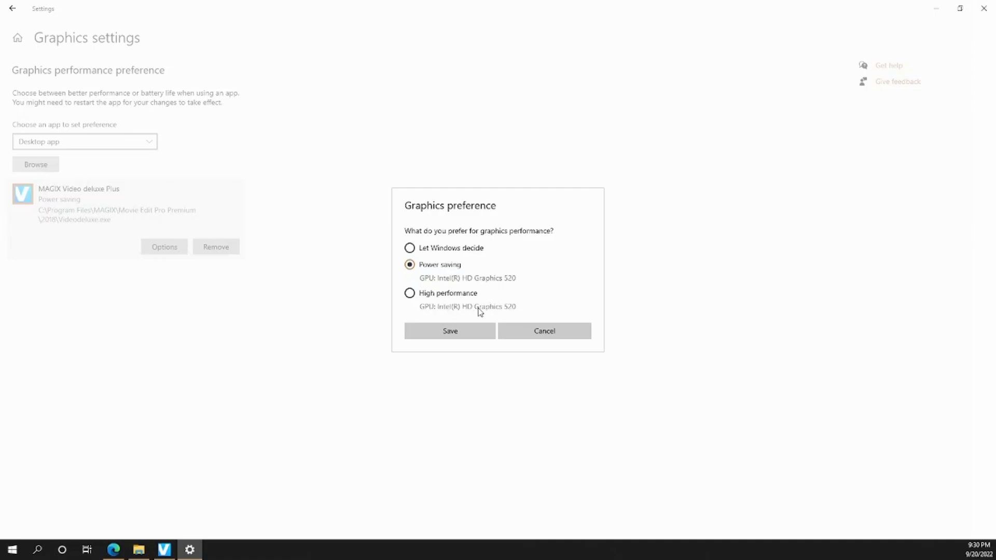
pyautogui.moveTo(448, 278)
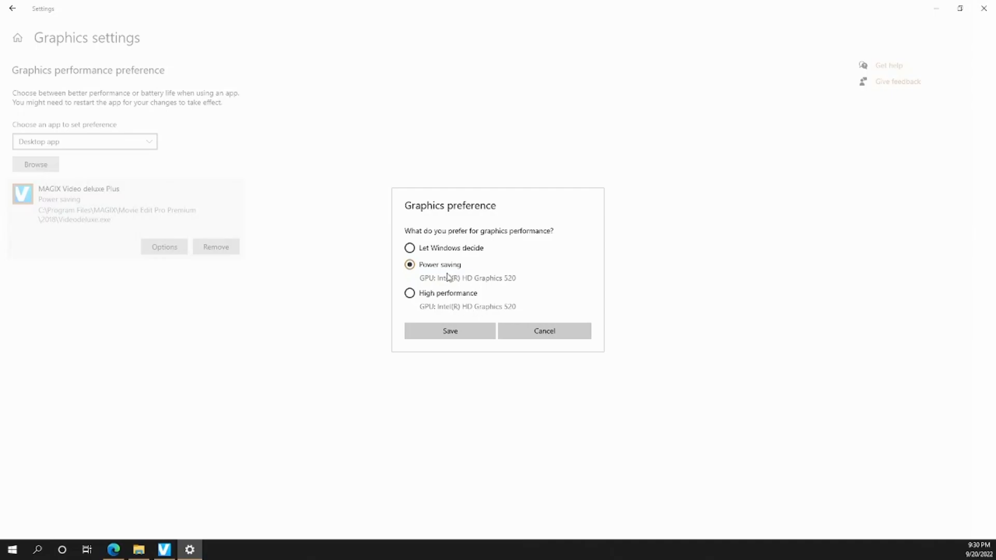
pyautogui.moveTo(460, 324)
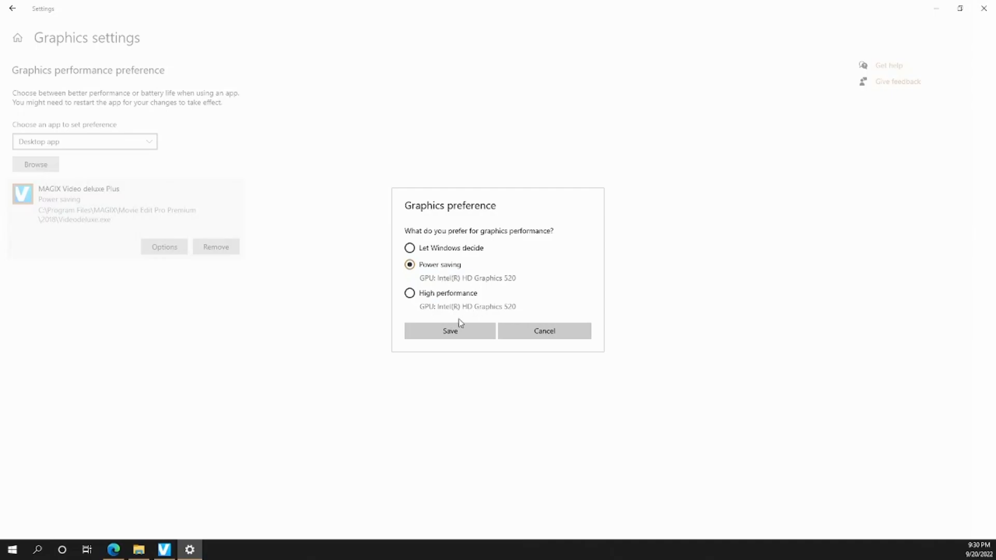